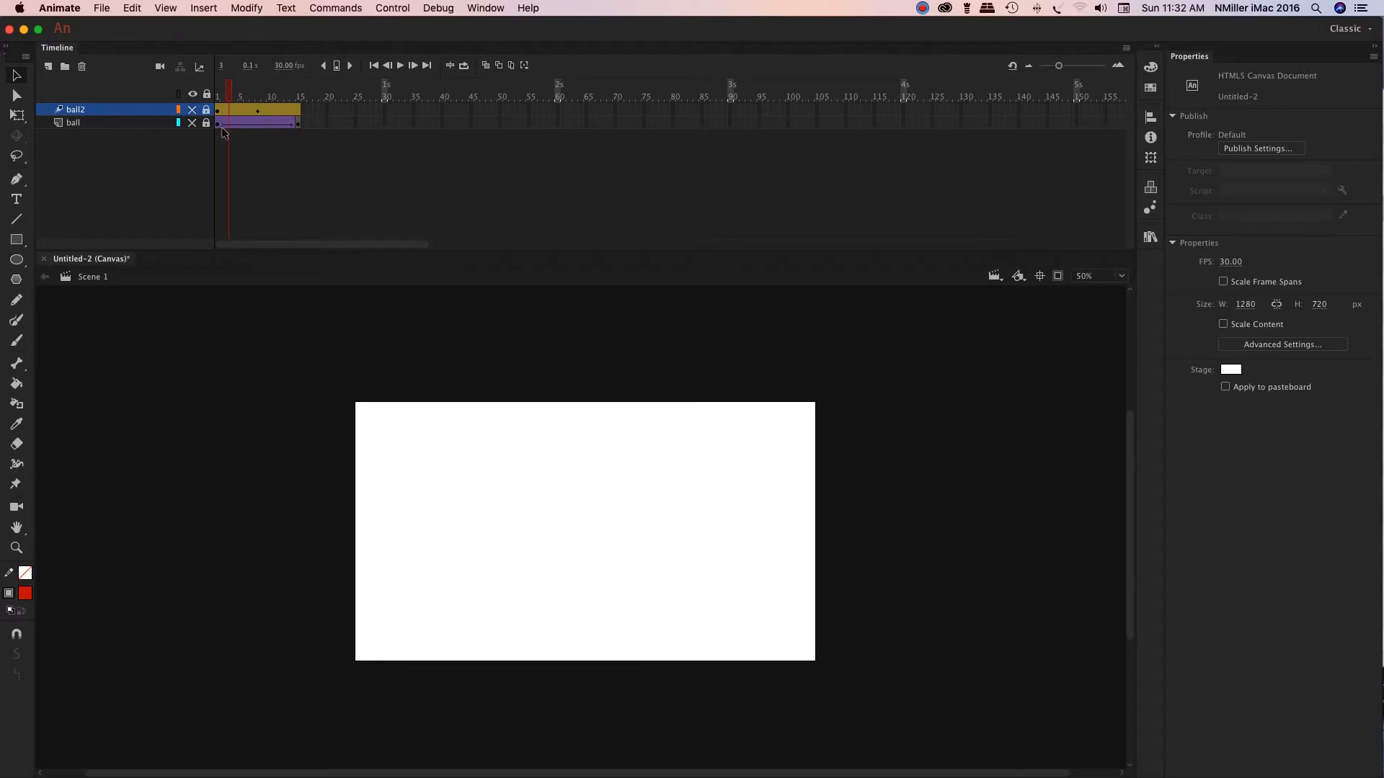
{"action": "mouse_move", "coordinate": [260, 133]}
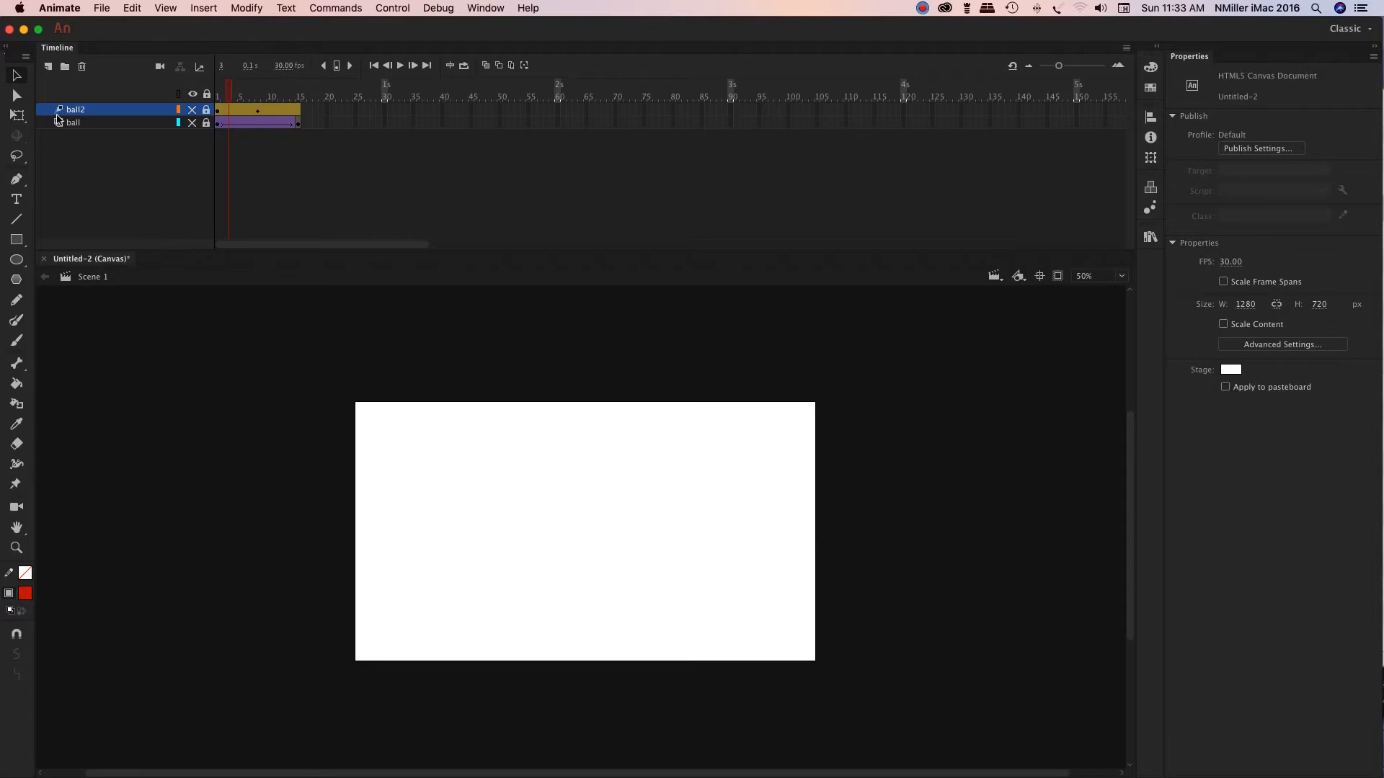
{"action": "mouse_move", "coordinate": [47, 56]}
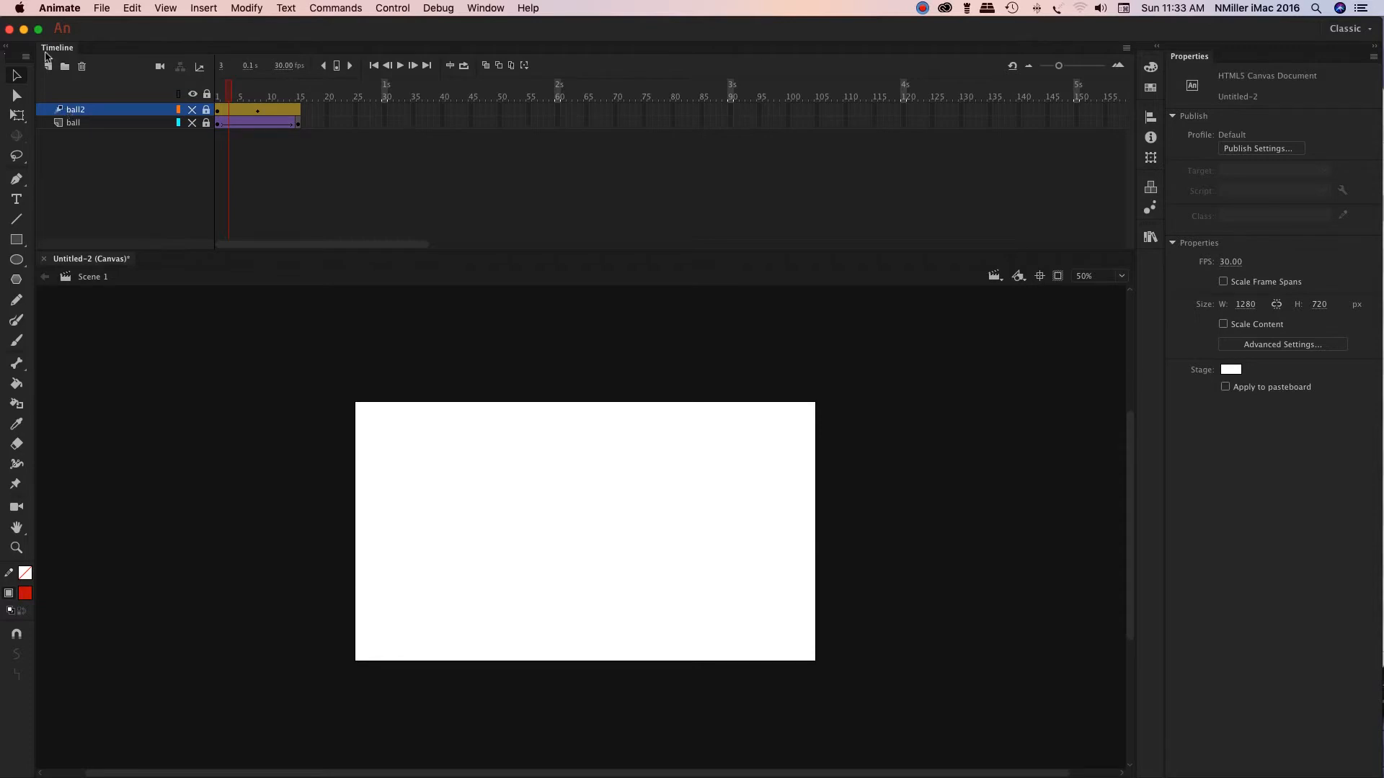
{"action": "mouse_move", "coordinate": [50, 67]}
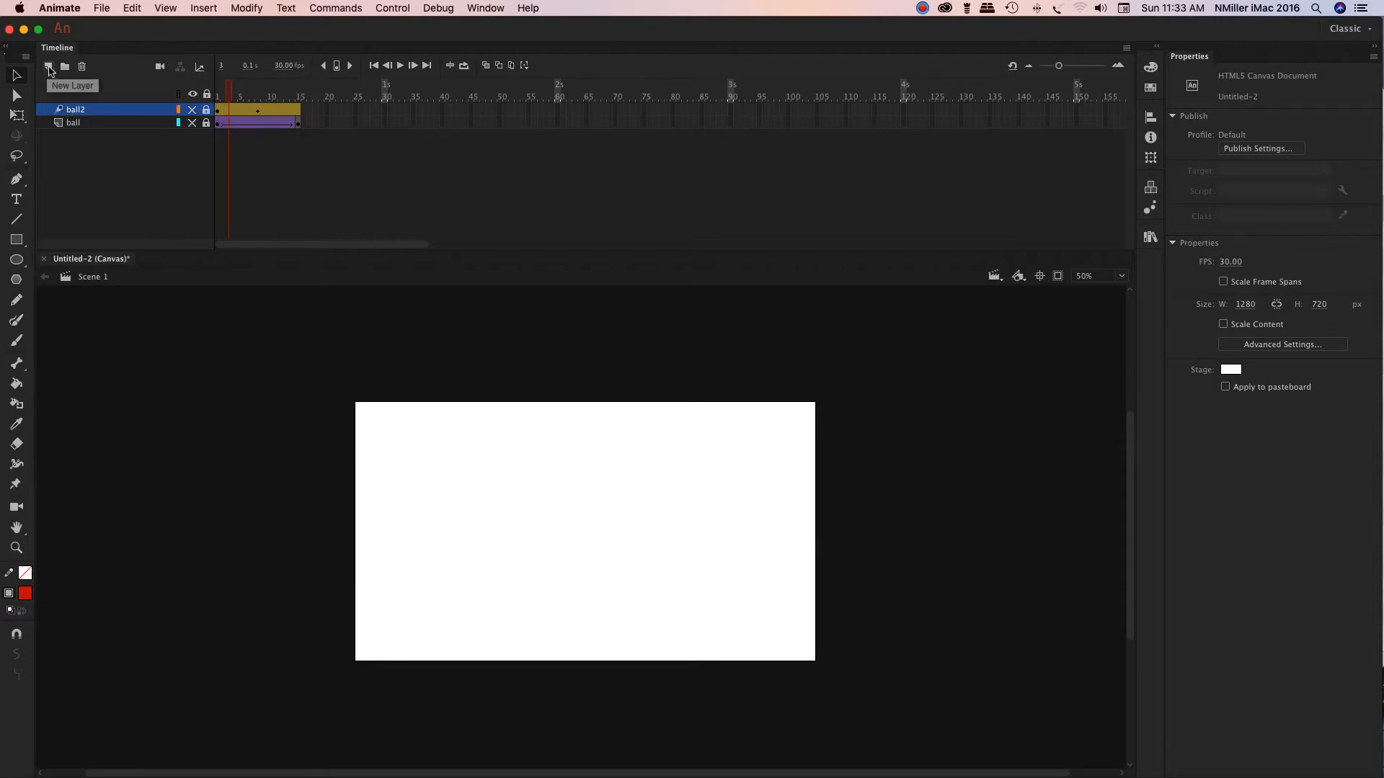
Create a new layer above ball2 and name it ball3
{"action": "left_click", "coordinate": [50, 66]}
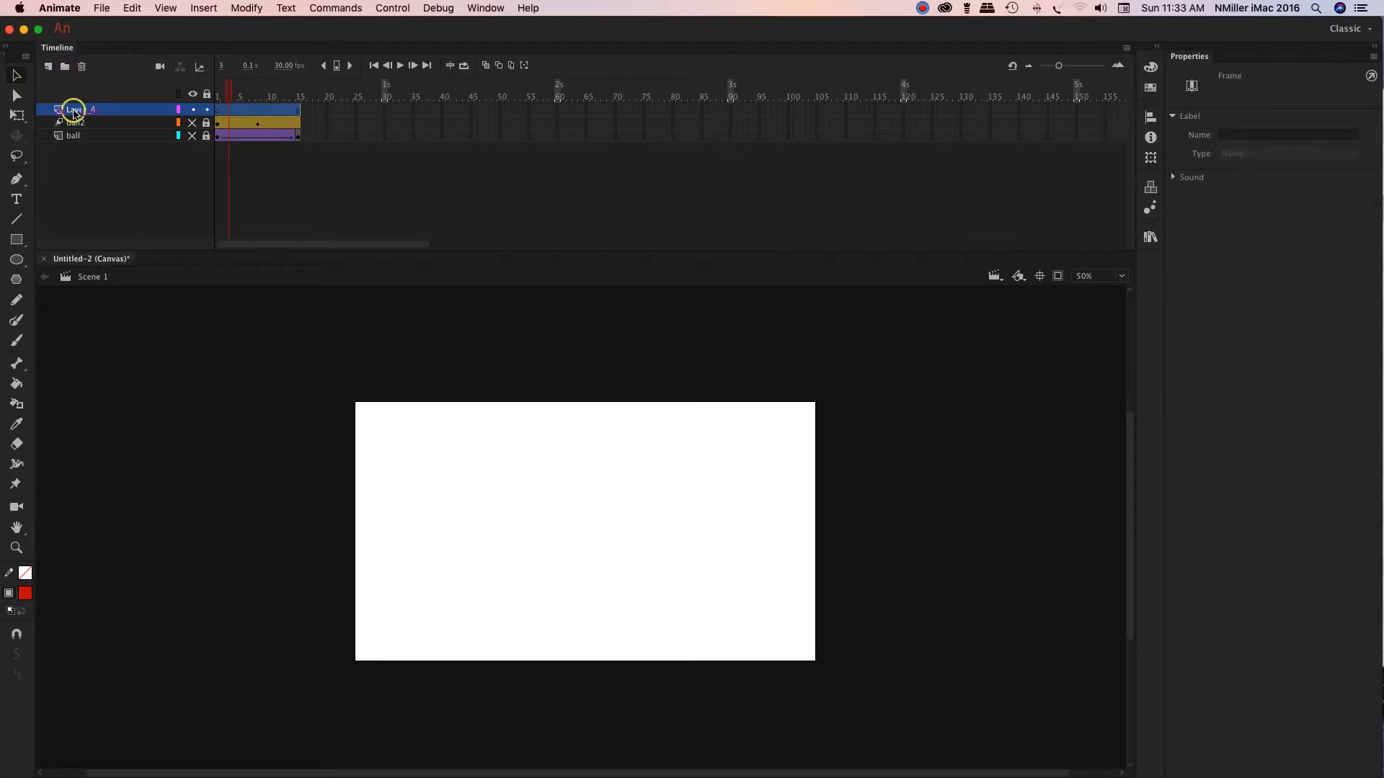
{"action": "type", "text": "ball3"}
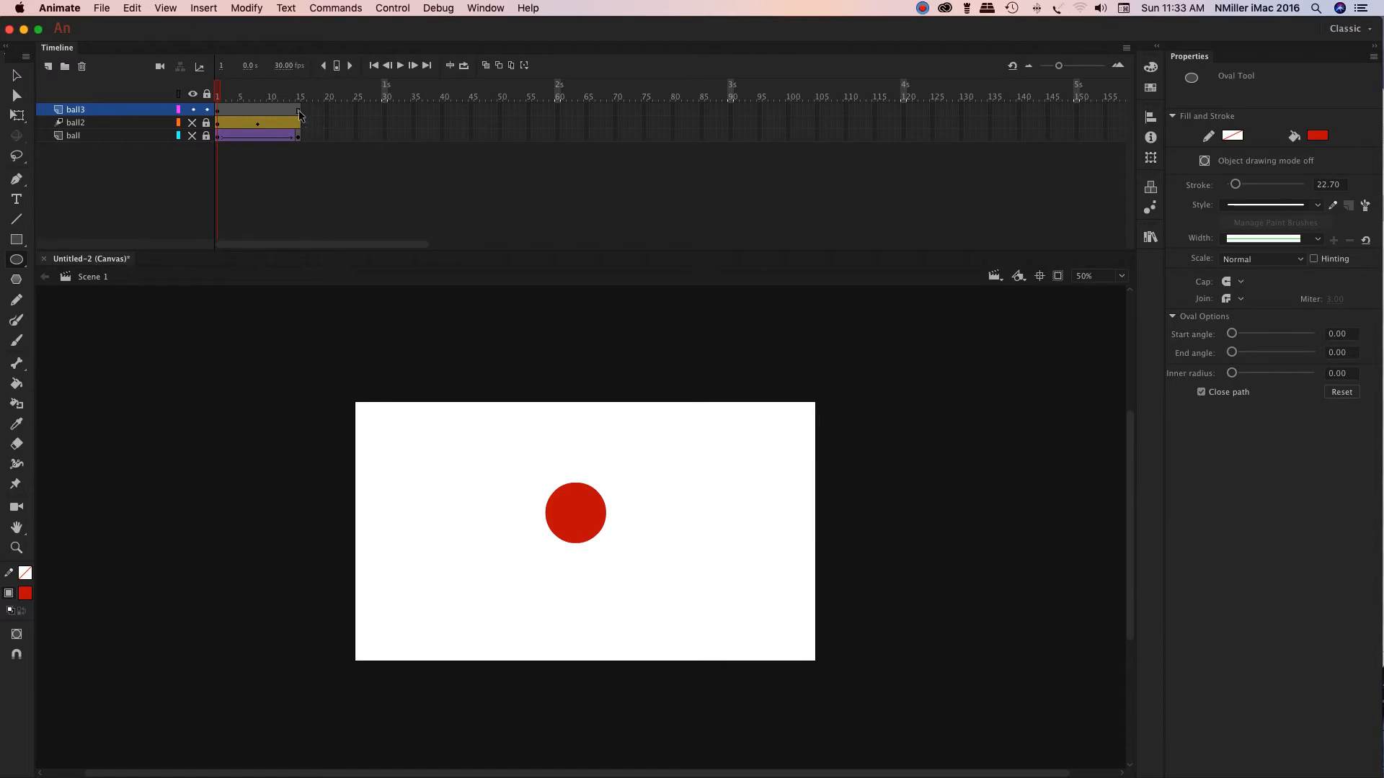
Insert a keyframe at frame 15 on ball3 and reshape the circle there
{"action": "right_click", "coordinate": [299, 114]}
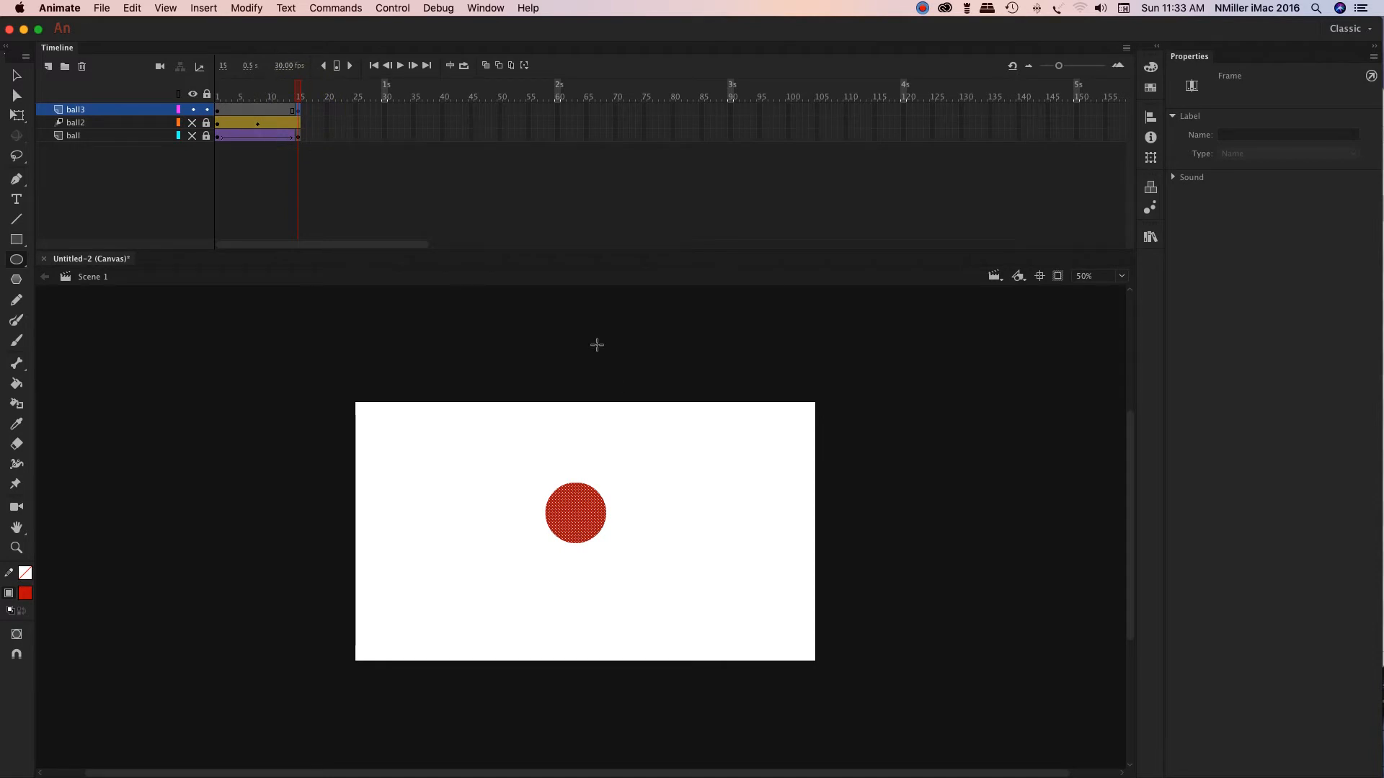
{"action": "mouse_move", "coordinate": [645, 358]}
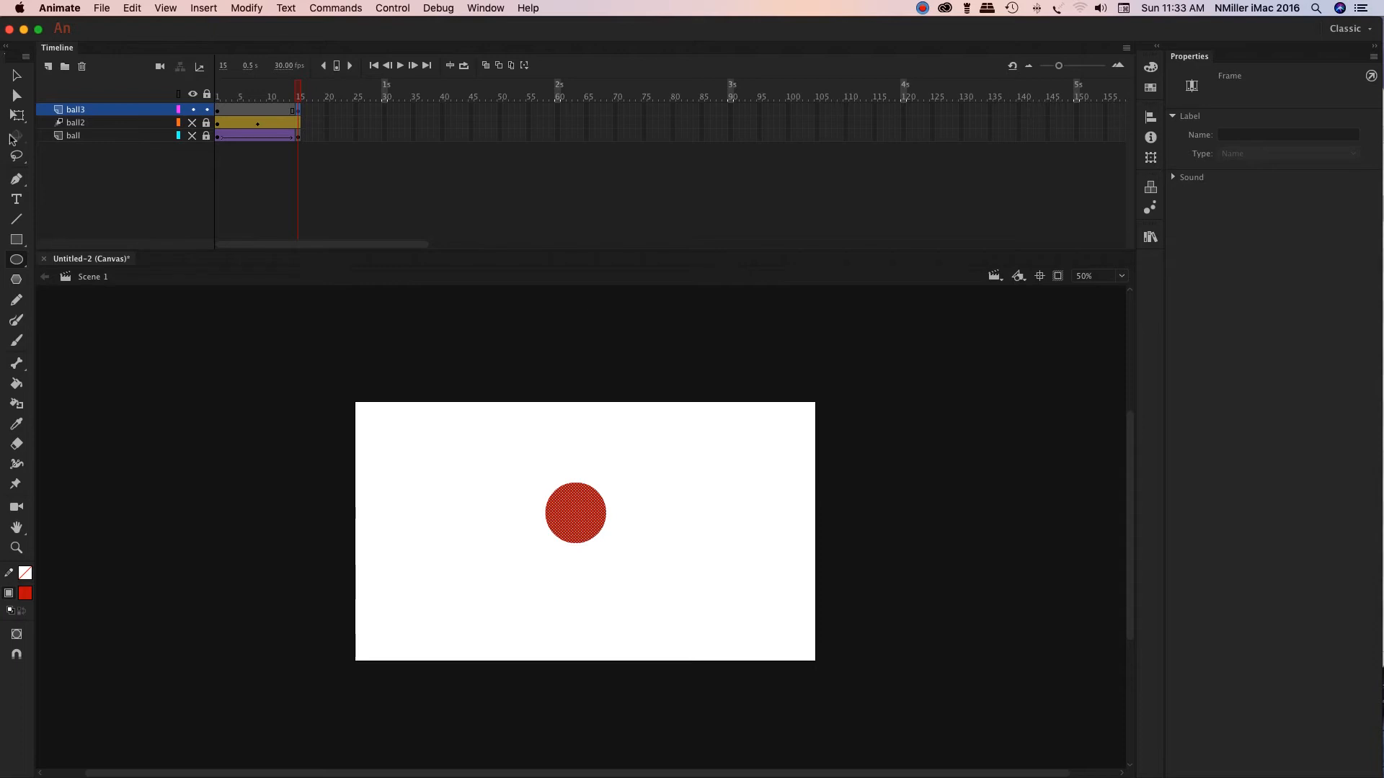
{"action": "left_click", "coordinate": [609, 436]}
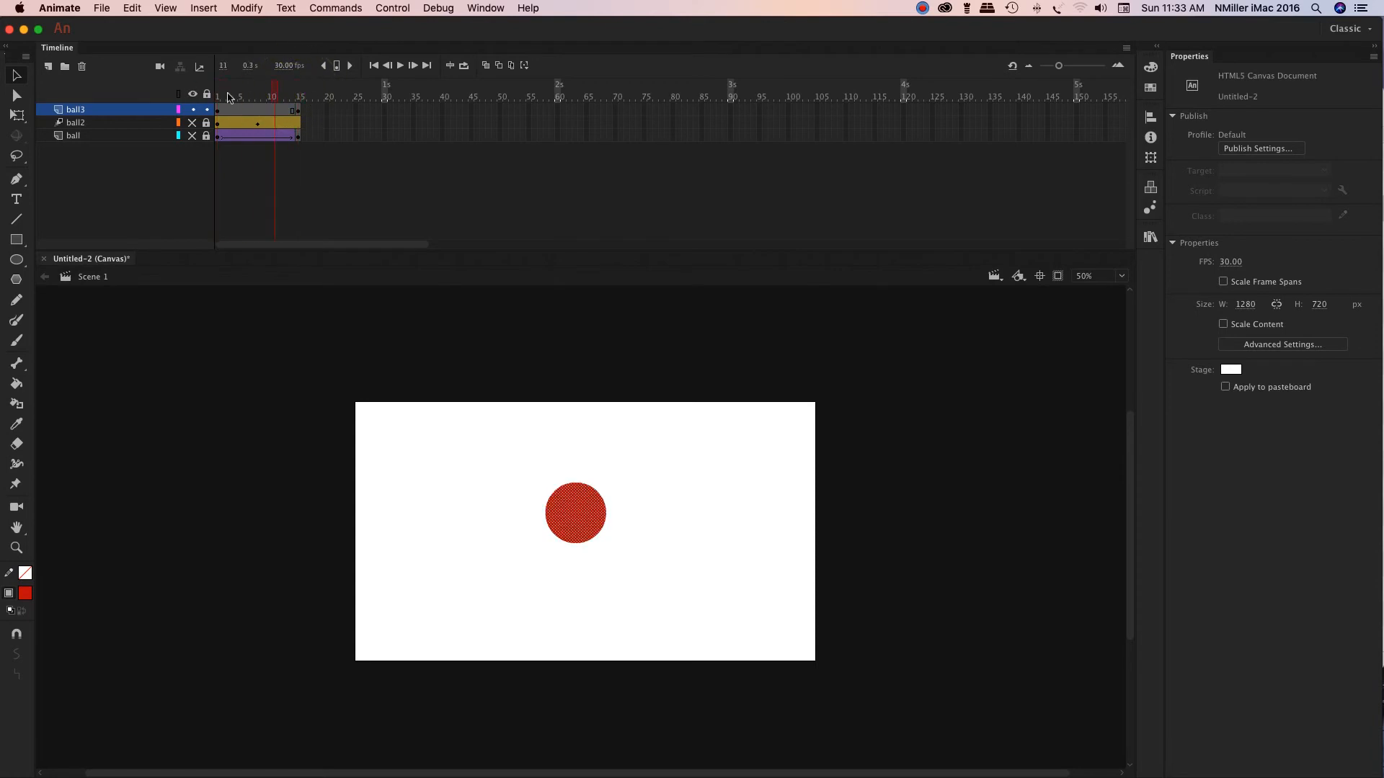
Create a shape tween across the ball3 span between frames 1 and 15
{"action": "left_click", "coordinate": [255, 110]}
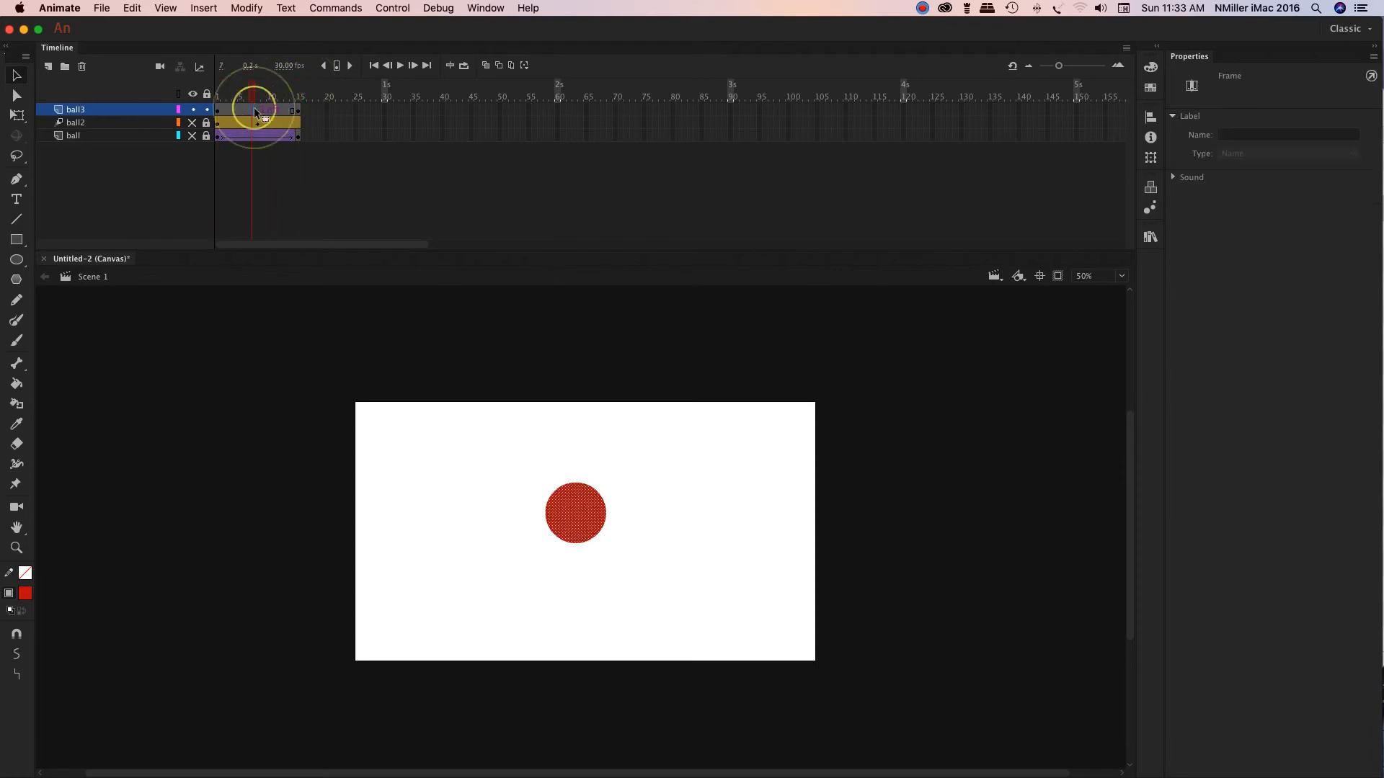
{"action": "right_click", "coordinate": [255, 122]}
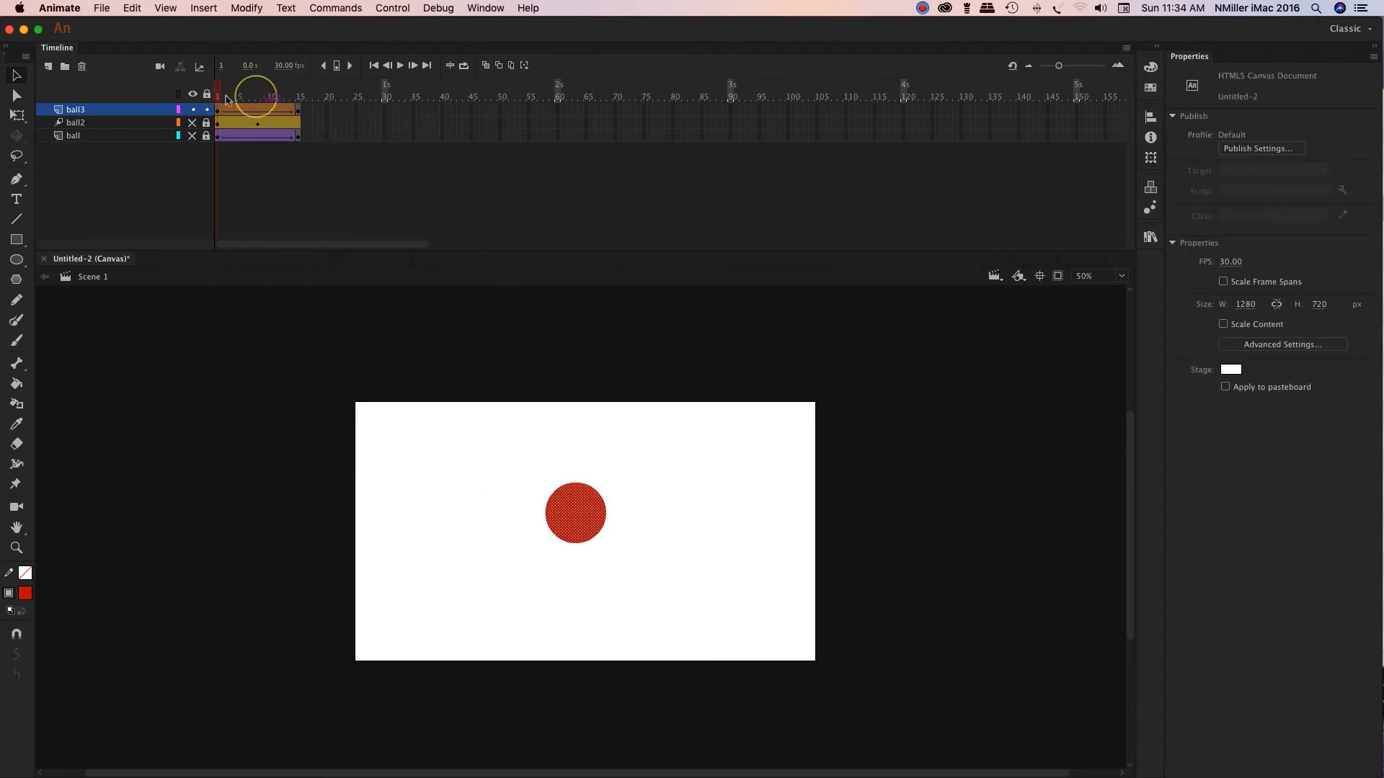
{"action": "left_click", "coordinate": [219, 88]}
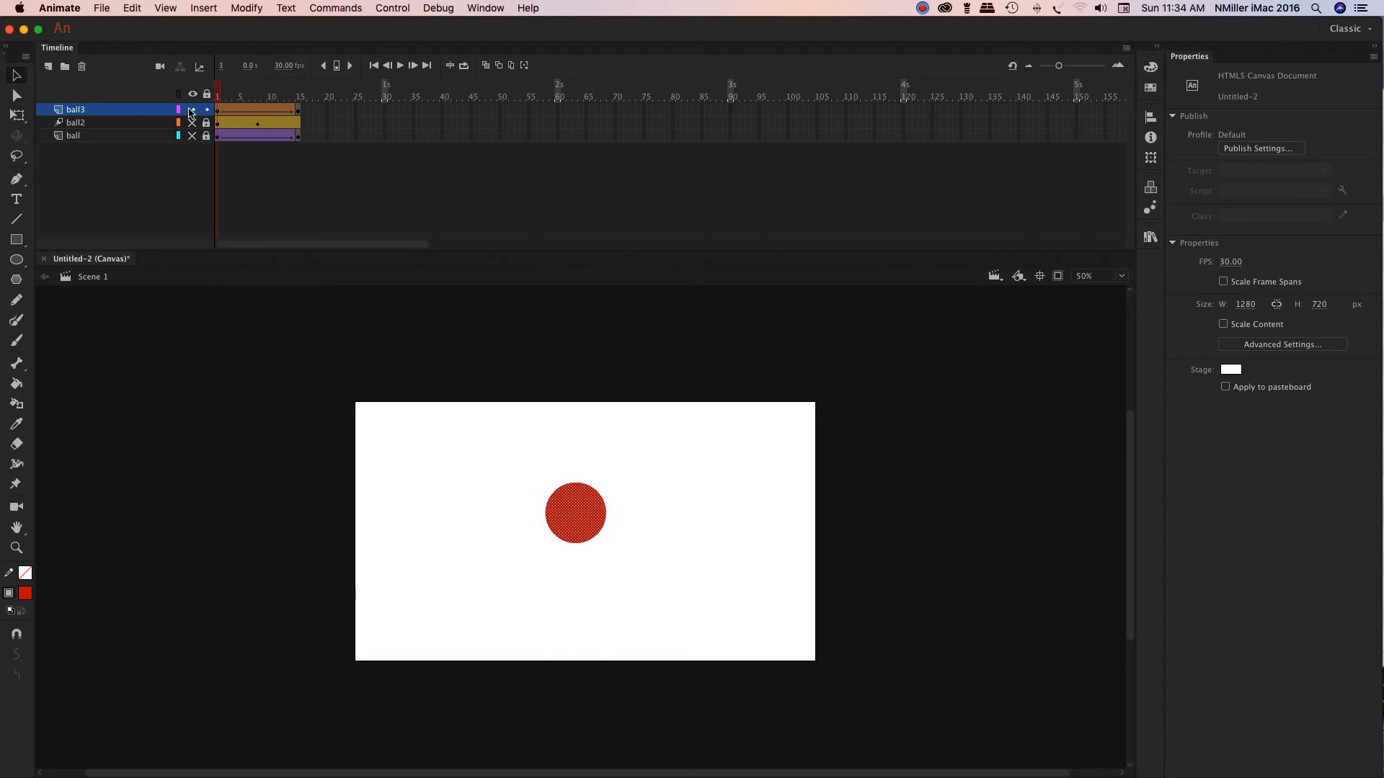
Scrub the timeline to watch the red circle morph into the bean shape by frame 15
{"action": "left_click", "coordinate": [228, 91]}
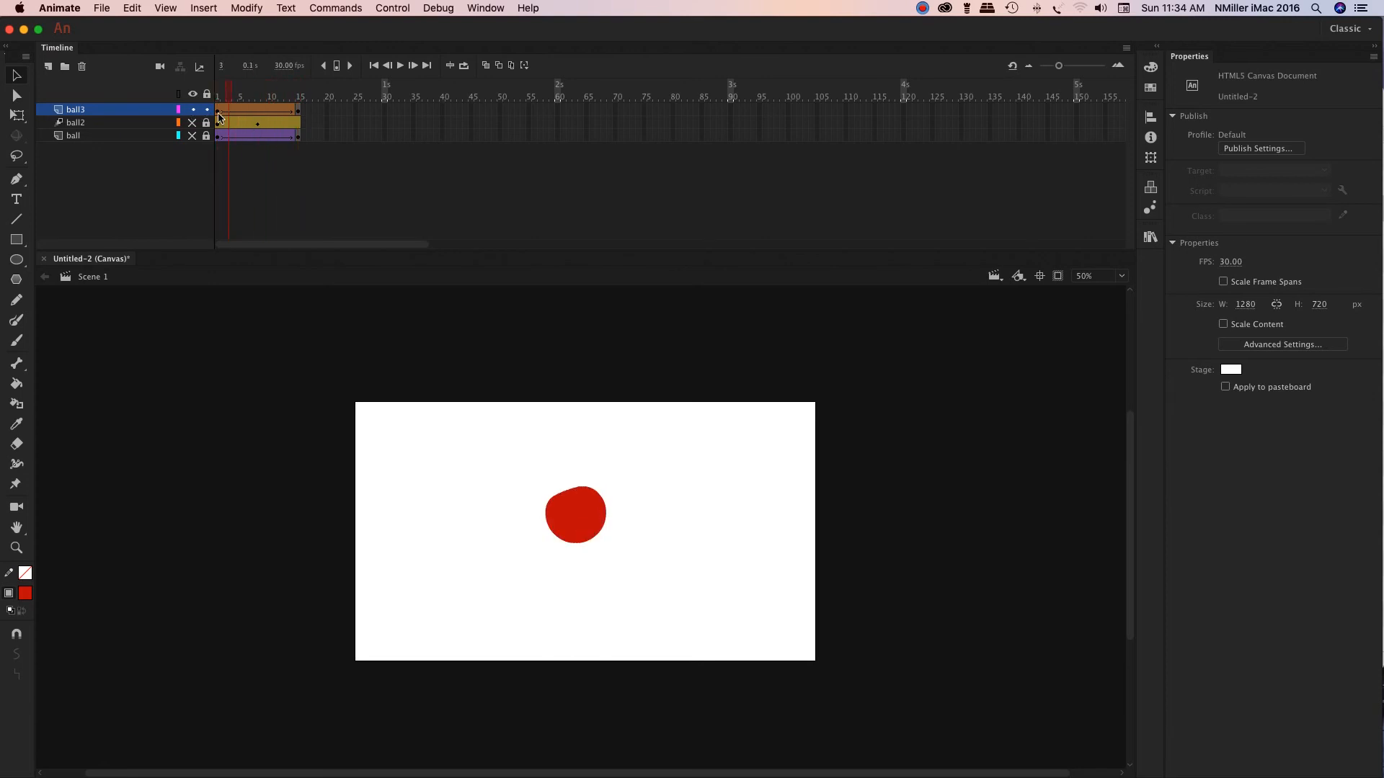
{"action": "left_click", "coordinate": [265, 85]}
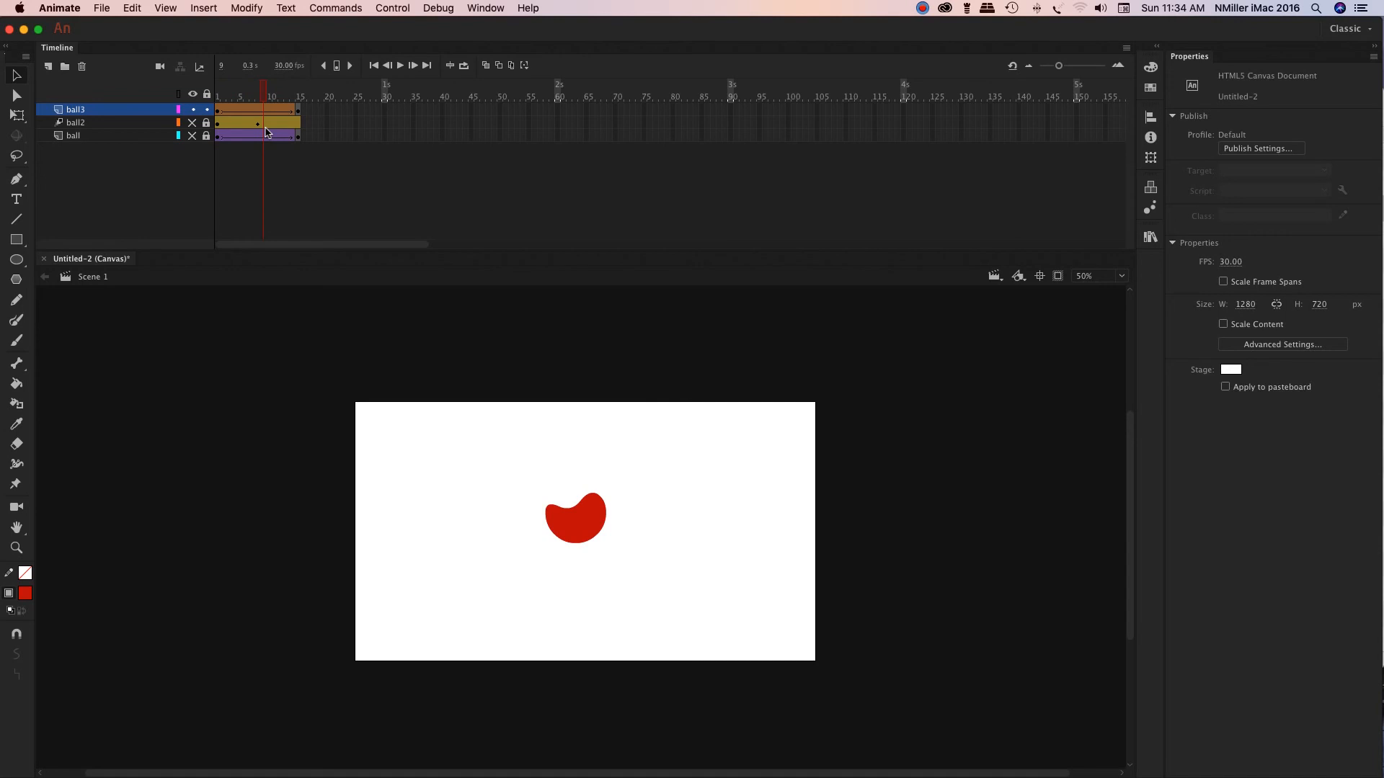
{"action": "left_click", "coordinate": [217, 94]}
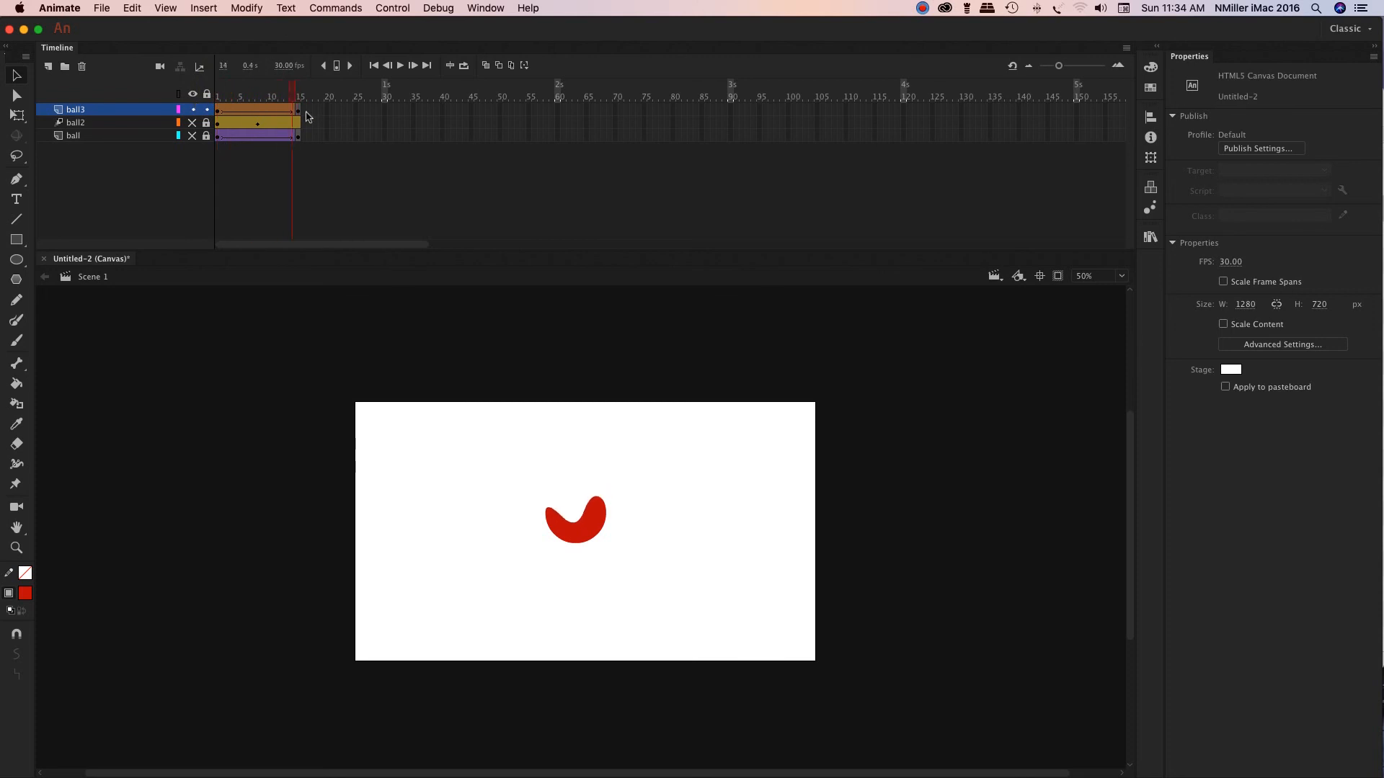
{"action": "left_click", "coordinate": [299, 95]}
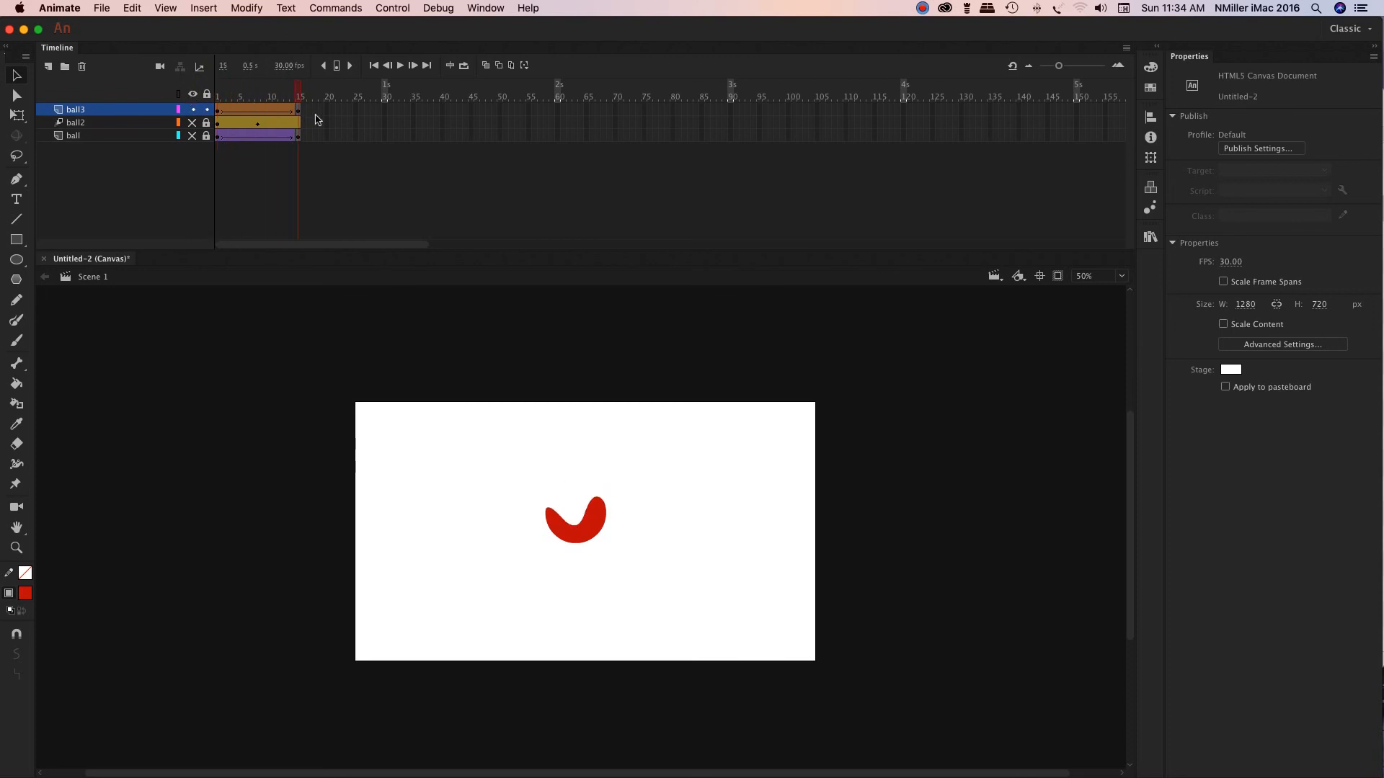